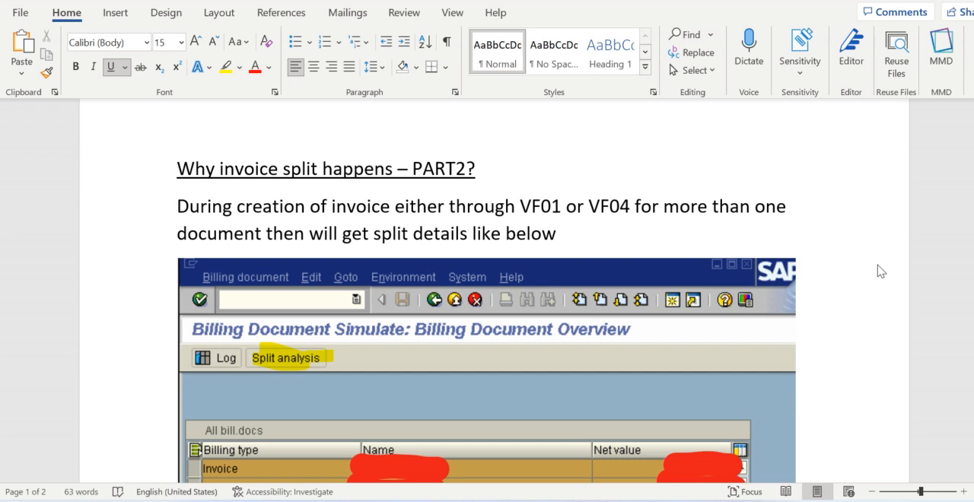
pyautogui.moveTo(900, 378)
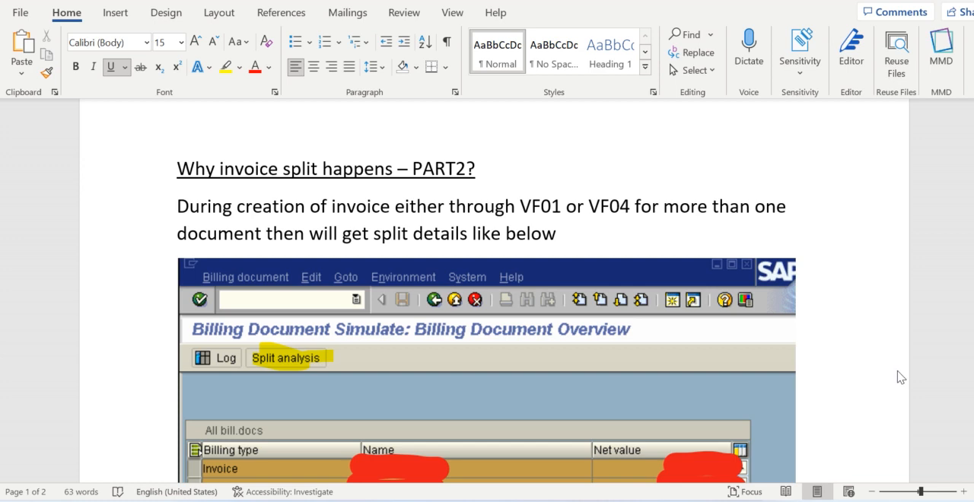
# - Scroll through the document to find the routine note
pyautogui.scroll(-3)
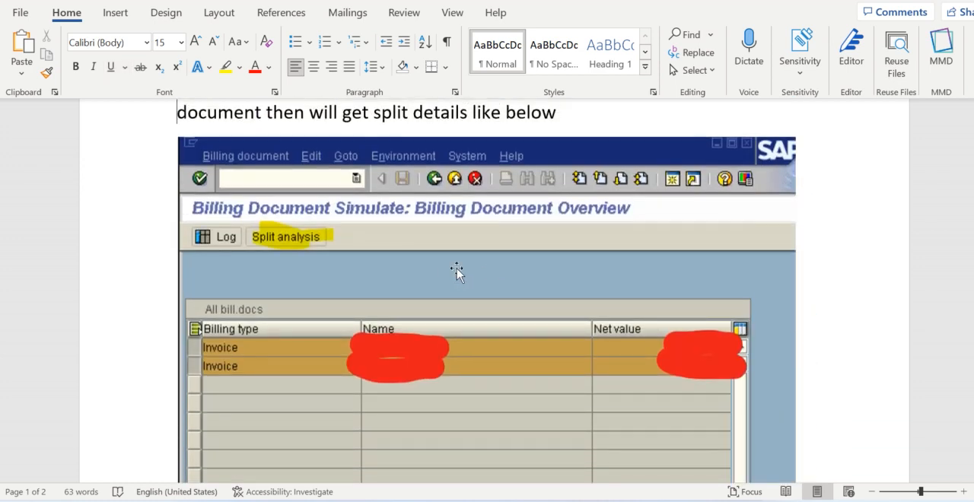
pyautogui.moveTo(302, 259)
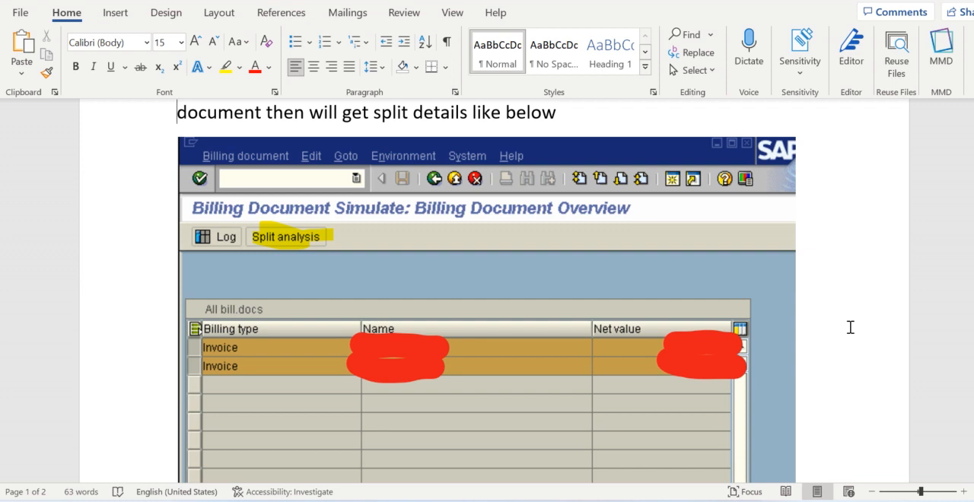
pyautogui.scroll(-3)
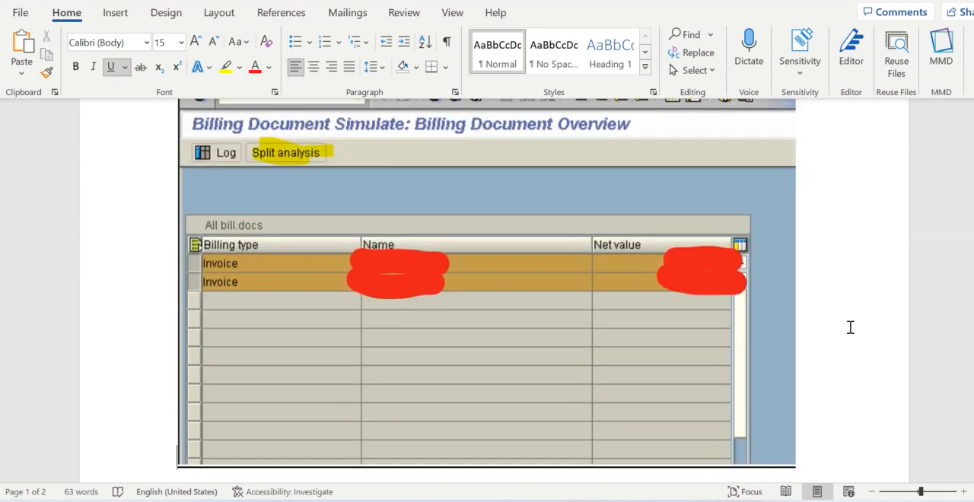
pyautogui.click(285, 153)
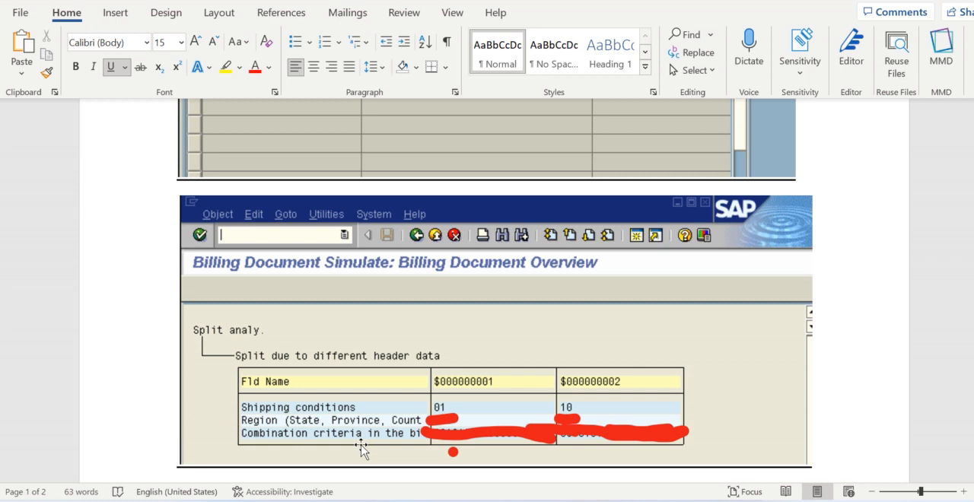
pyautogui.moveTo(906, 351)
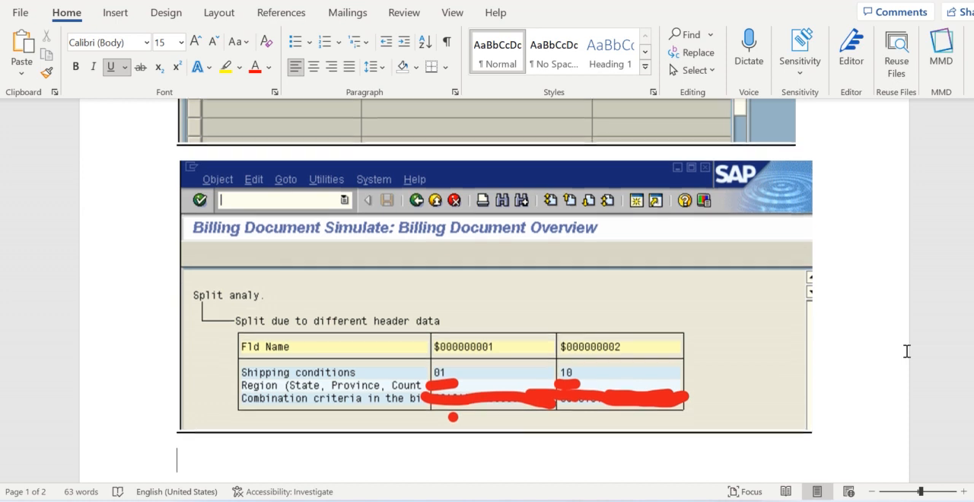
pyautogui.click(404, 146)
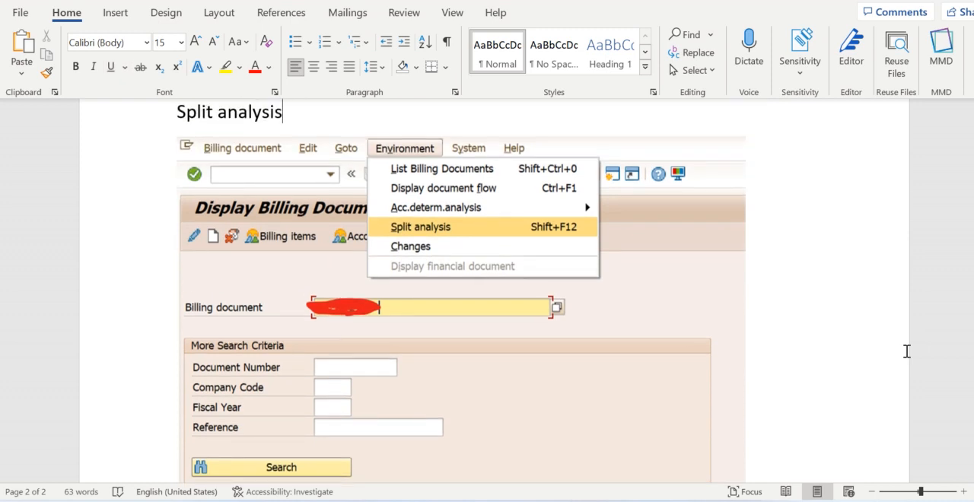
pyautogui.click(420, 227)
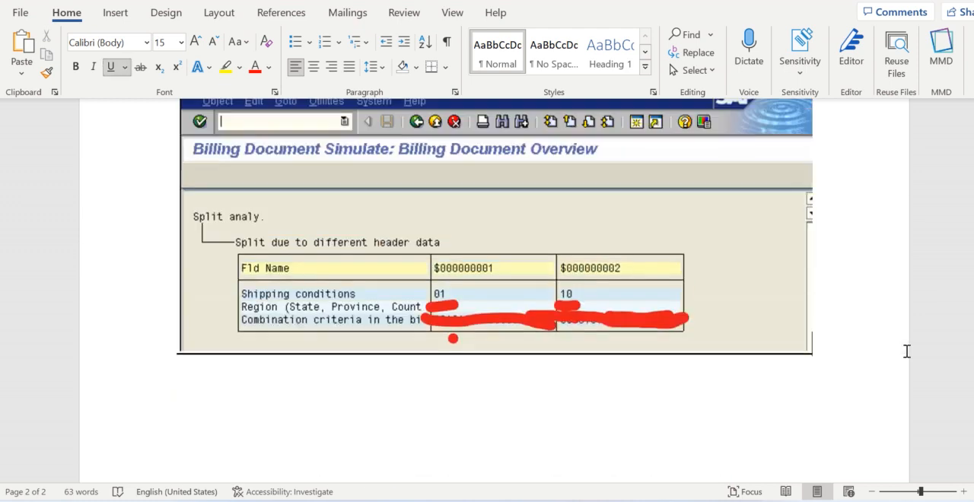
pyautogui.scroll(3)
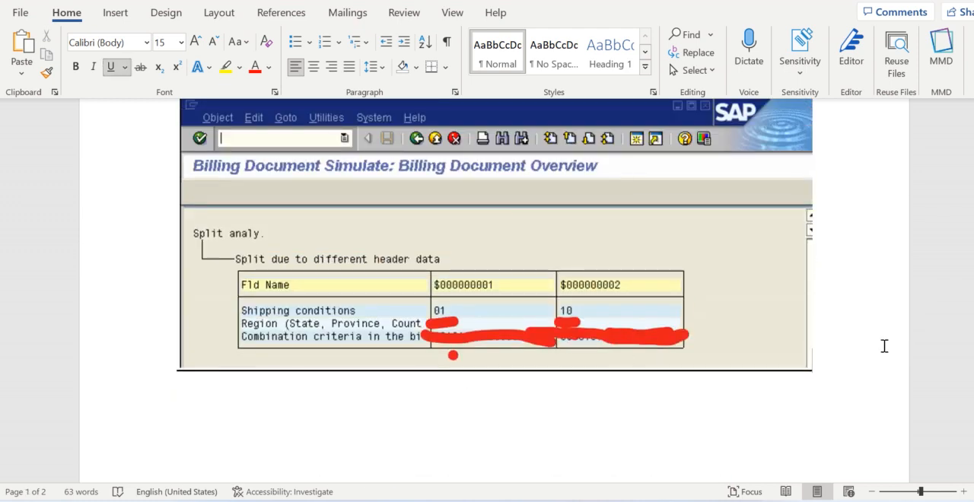
pyautogui.moveTo(878, 349)
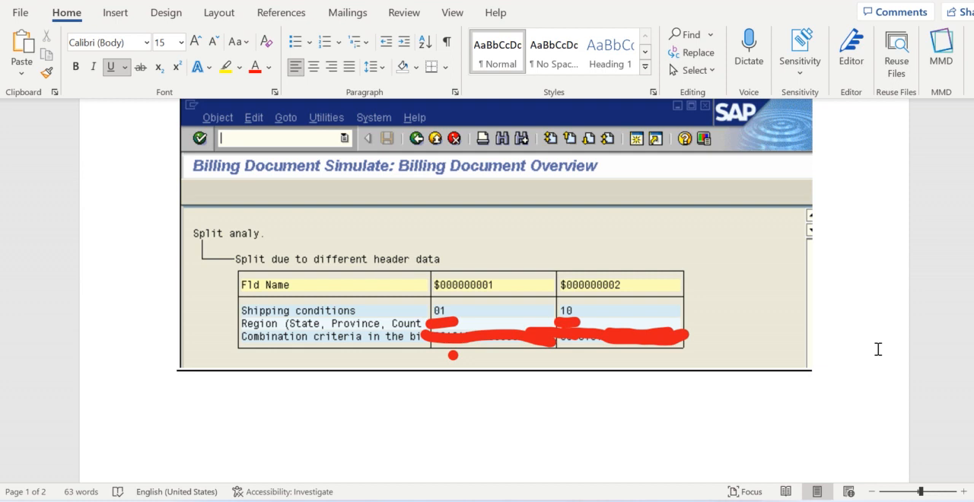
pyautogui.scroll(-3)
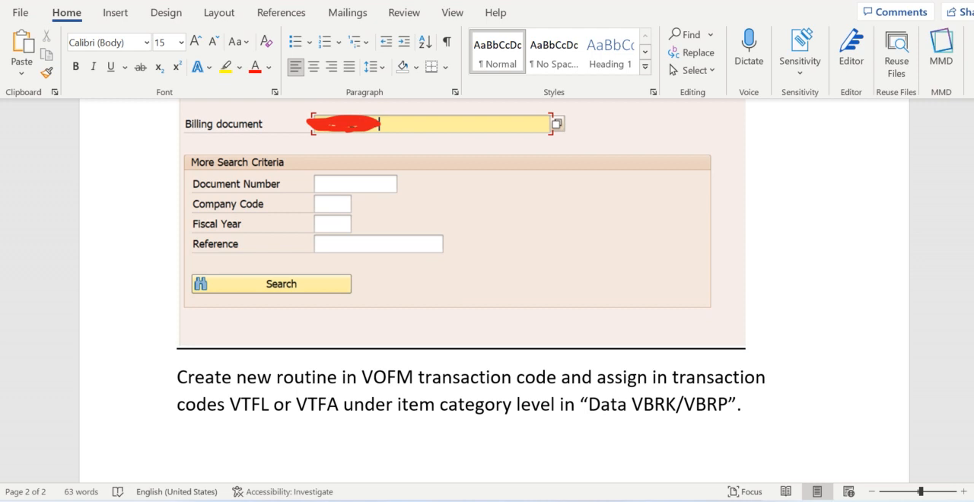
# - Write CLEAR VBRK-VSBED. on a new line below the routine note
pyautogui.click(177, 442)
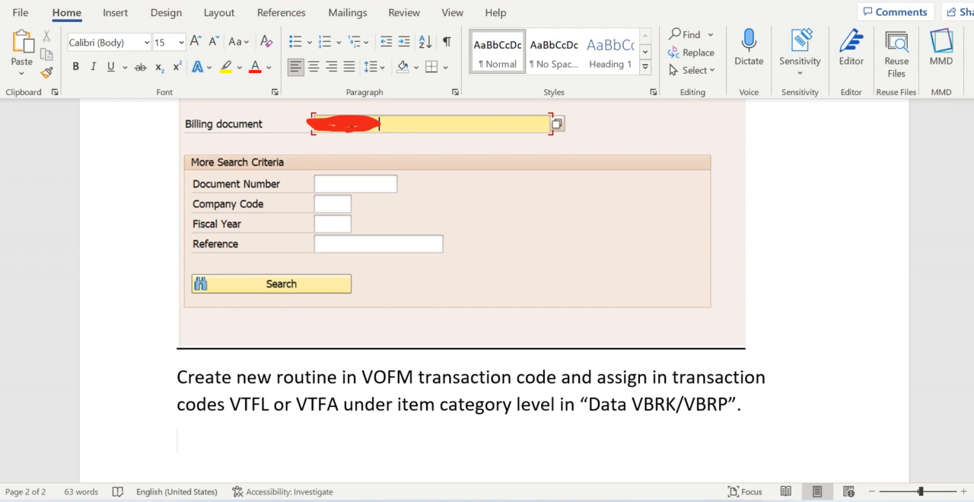
pyautogui.write('Cl')
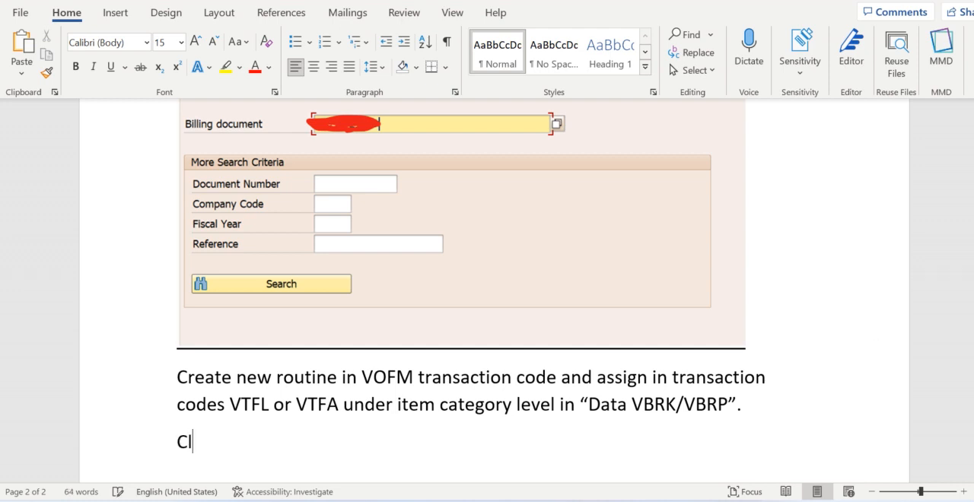
pyautogui.press('backspace')
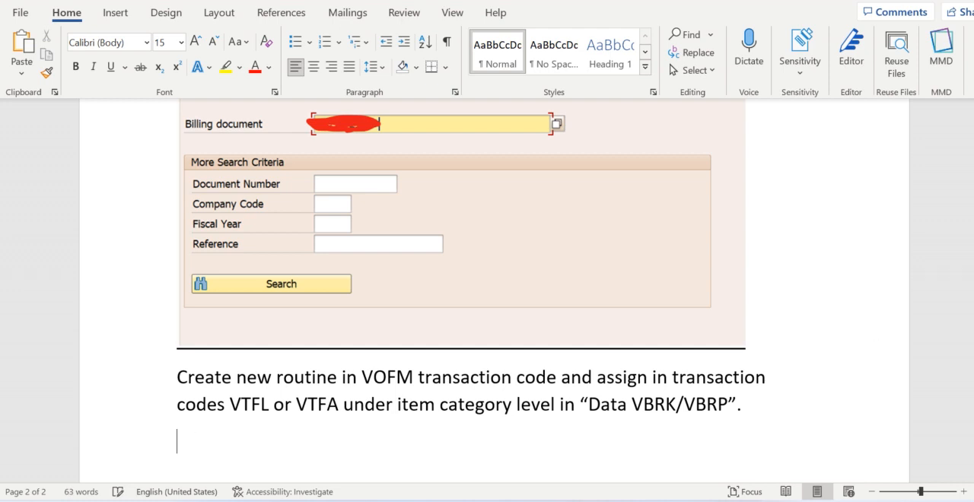
pyautogui.write('CLEAR V')
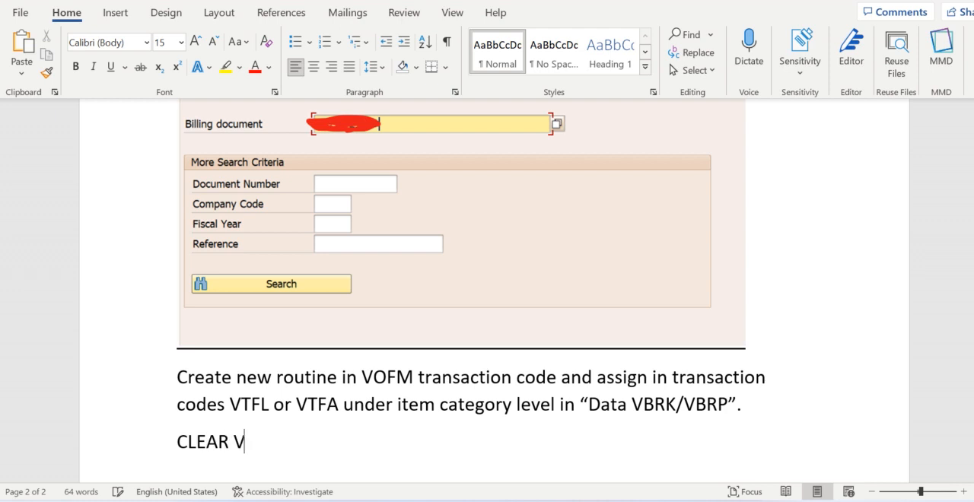
pyautogui.write('BRK-')
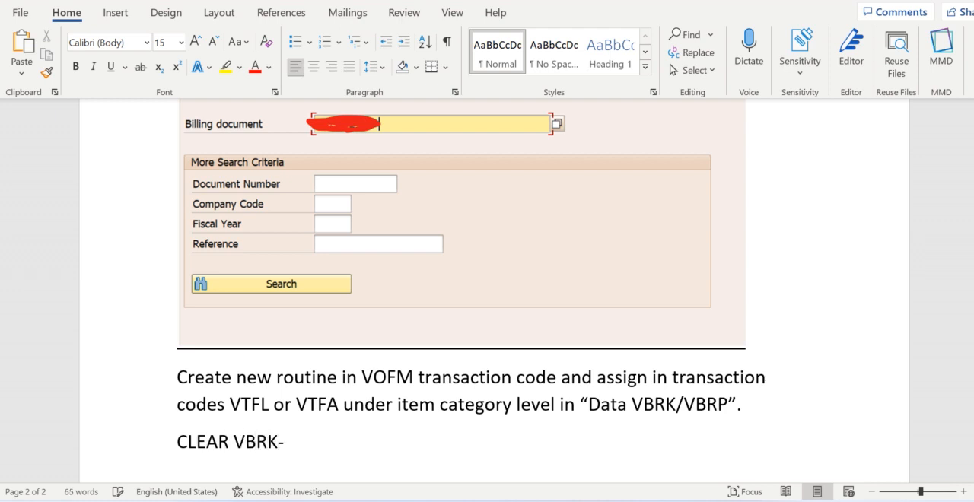
pyautogui.write('VSBED')
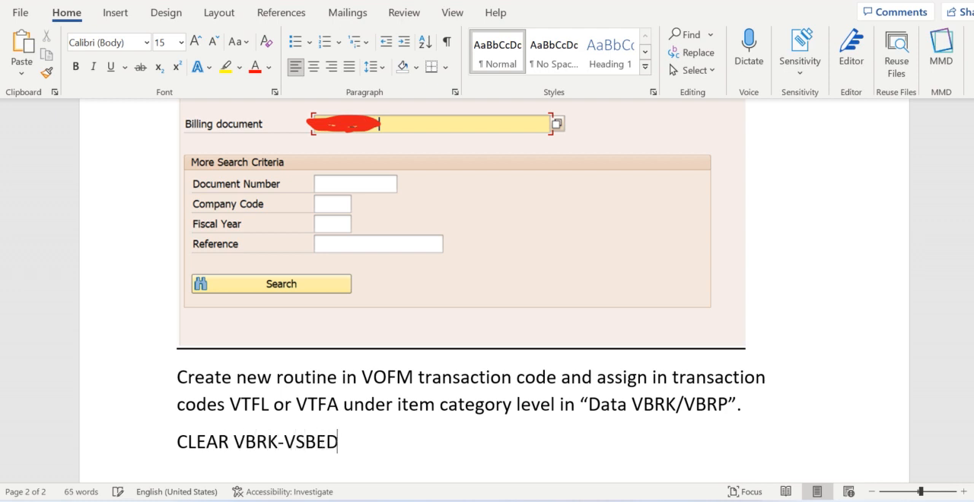
pyautogui.write('.')
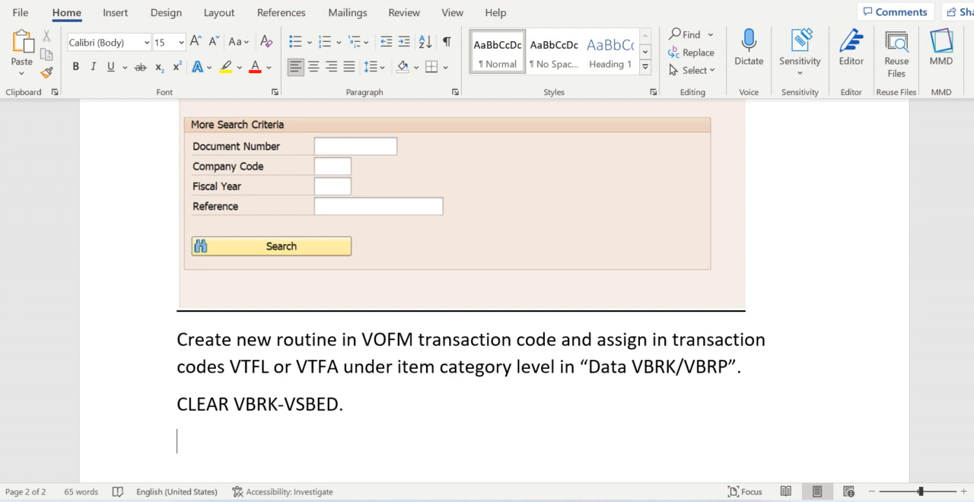
# - Add the CLEAR VBRK-REGIO. and CLEAR VBRK-COUN. statements
pyautogui.write('CL')
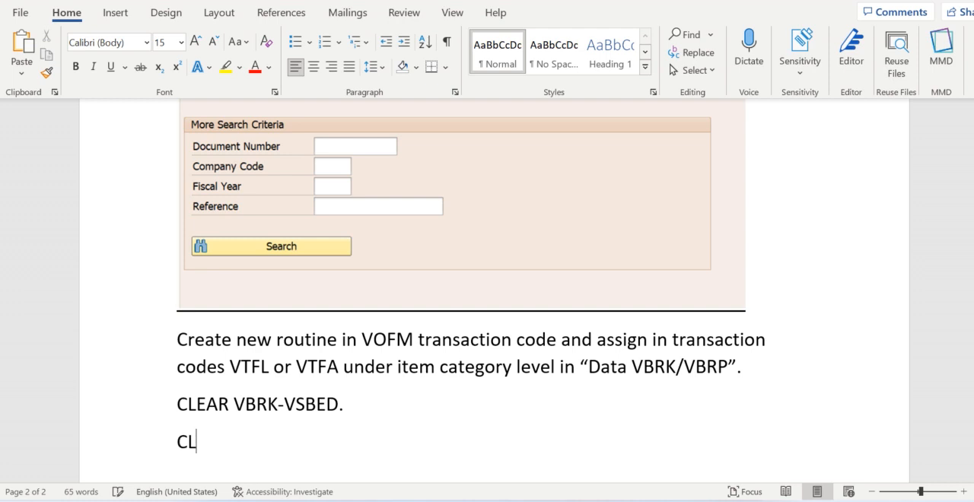
pyautogui.write('EAR VBRK')
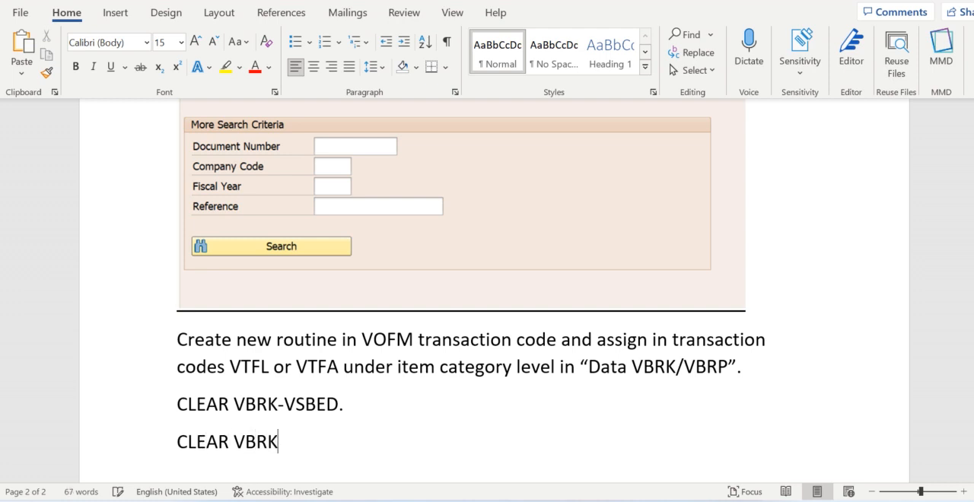
pyautogui.write('-REGIO')
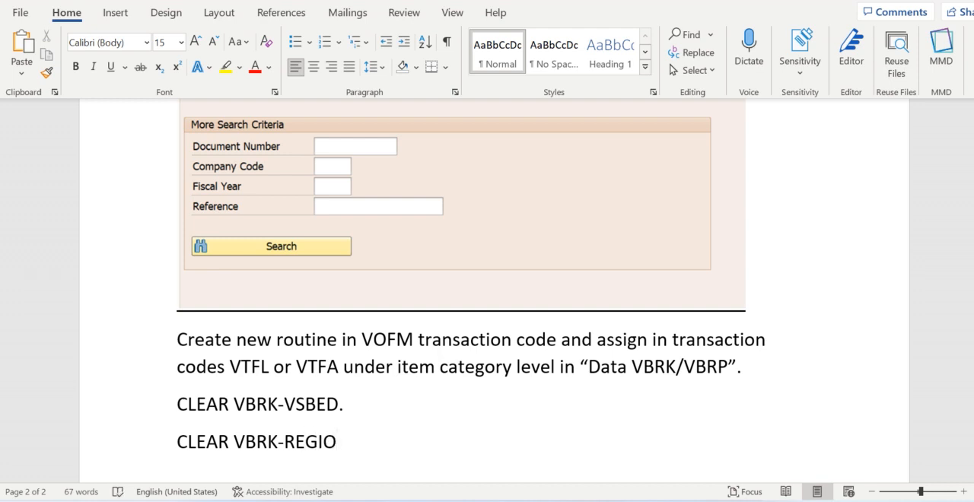
pyautogui.write('CLEAR')
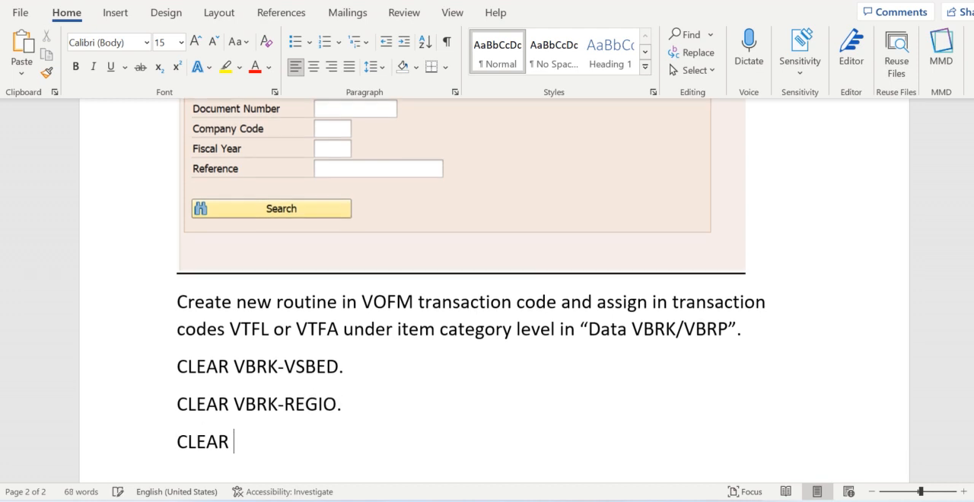
pyautogui.write('VBRK-')
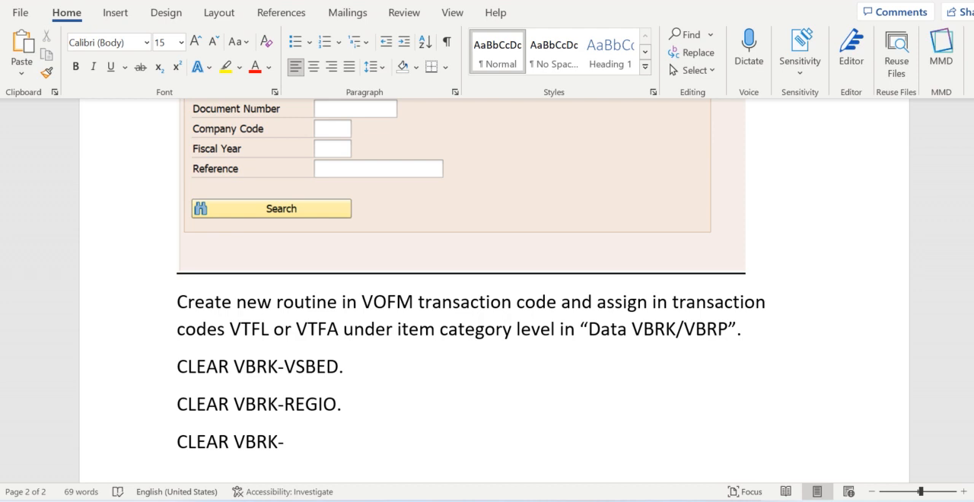
pyautogui.write('COUN.')
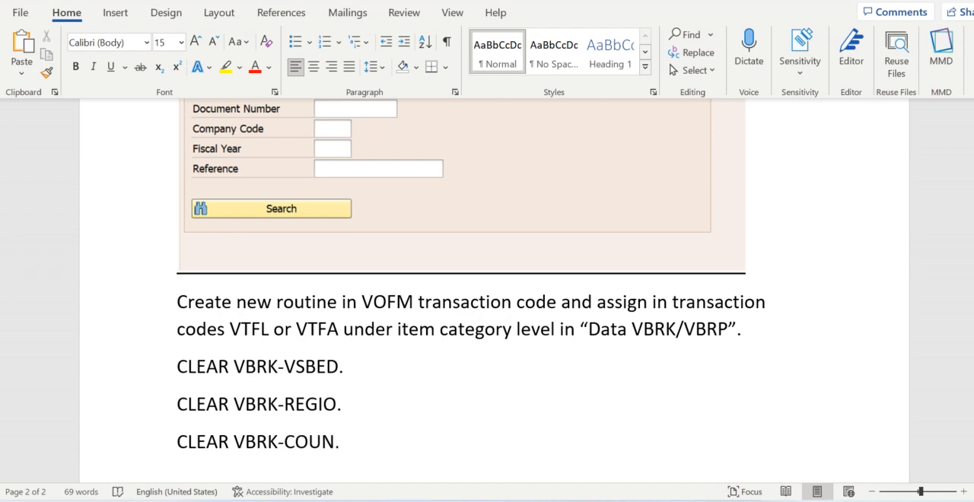
# - Add CLEAR VBRK-ZUKRI. and place the cursor after the last CLEAR line
pyautogui.write('CLERA')
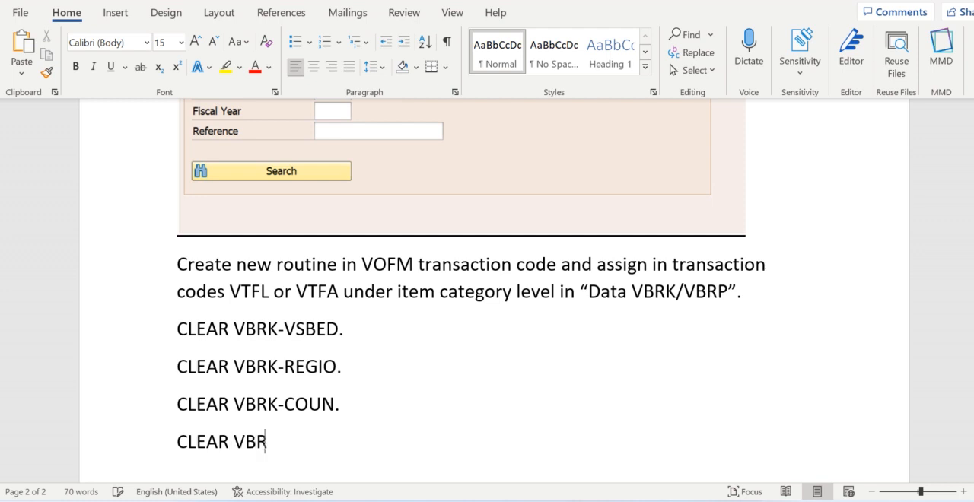
pyautogui.write('K-ZUK')
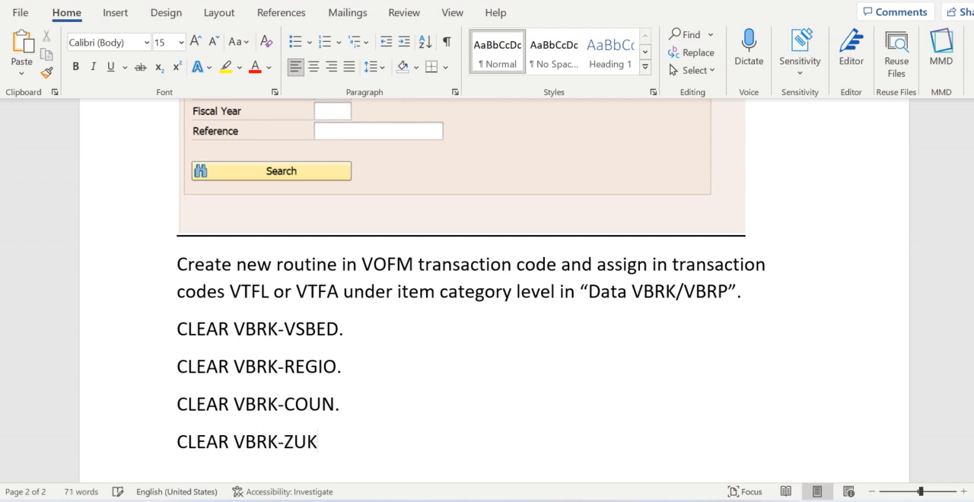
pyautogui.write('RI.')
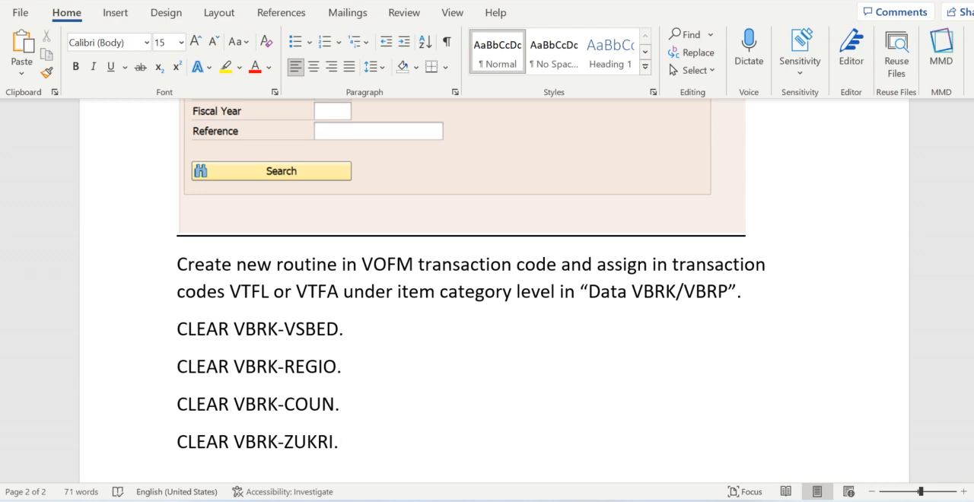
pyautogui.click(339, 442)
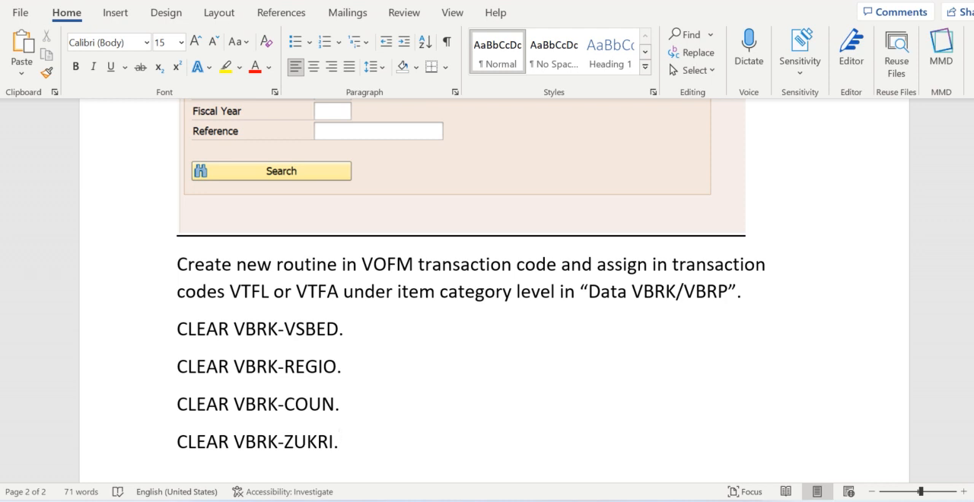
pyautogui.click(339, 441)
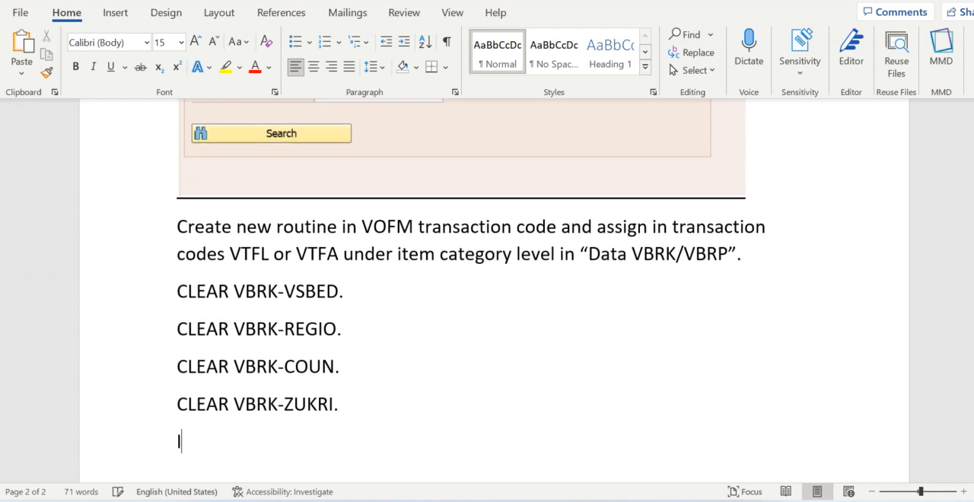
# - Write 'Lets create TVARVC variable and maintain the required paramets' beneath the statements
pyautogui.write('Lets create T')
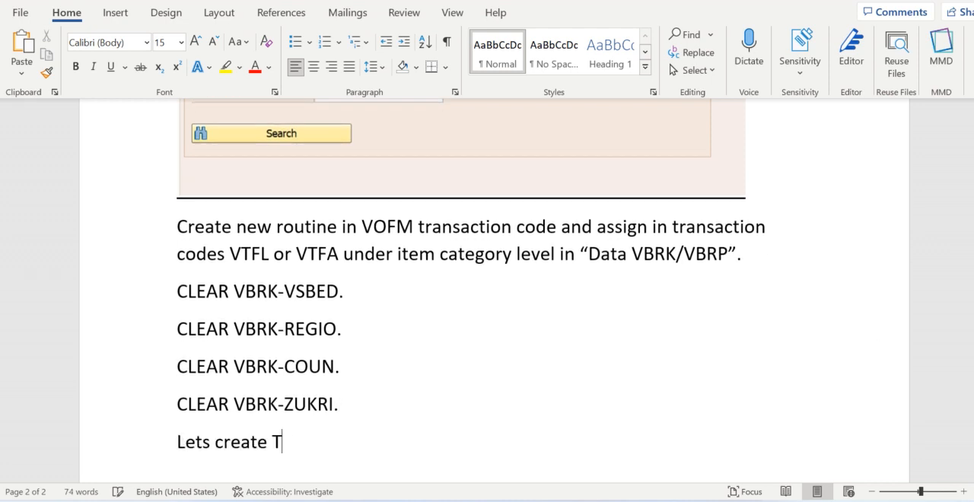
pyautogui.write('VARVC')
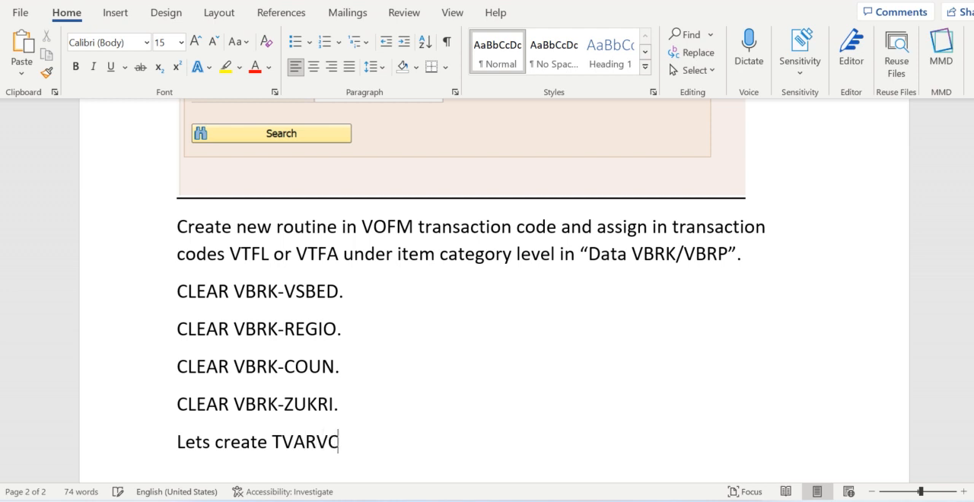
pyautogui.write('variable and m')
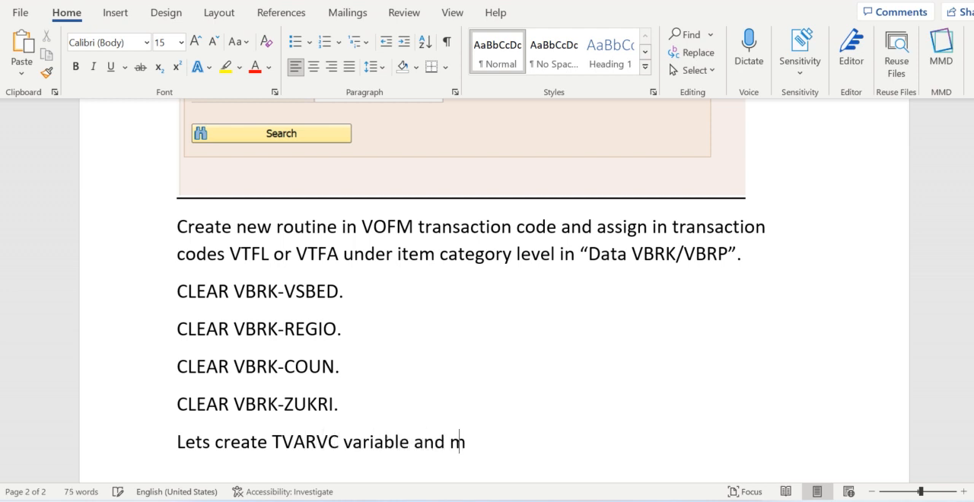
pyautogui.write('aintain the req')
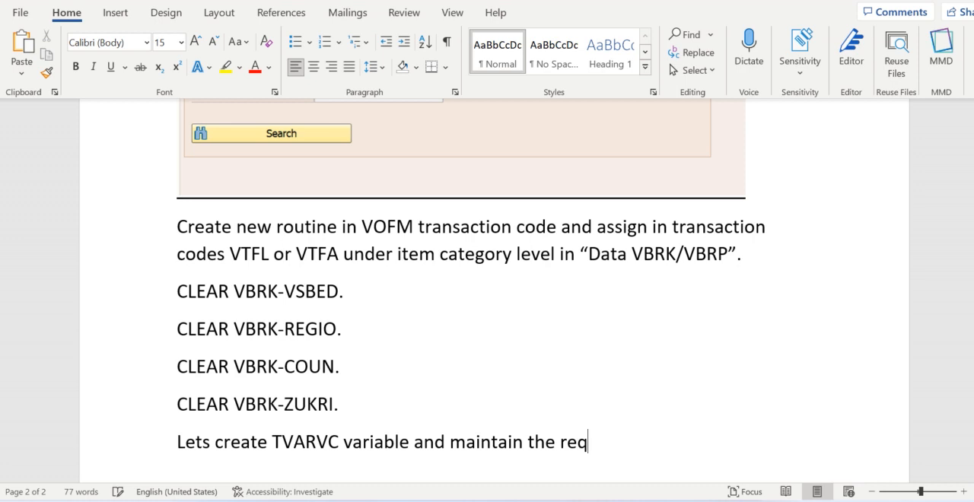
pyautogui.write('uired parame')
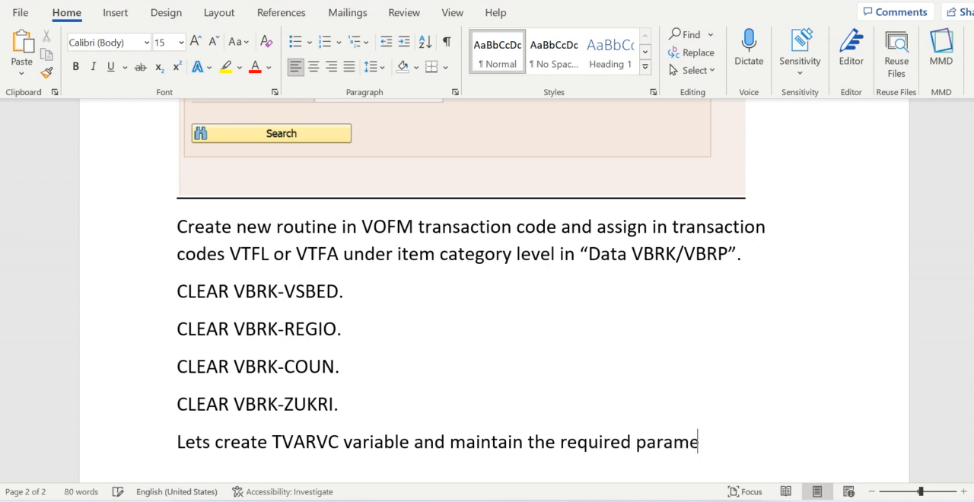
pyautogui.write('ts')
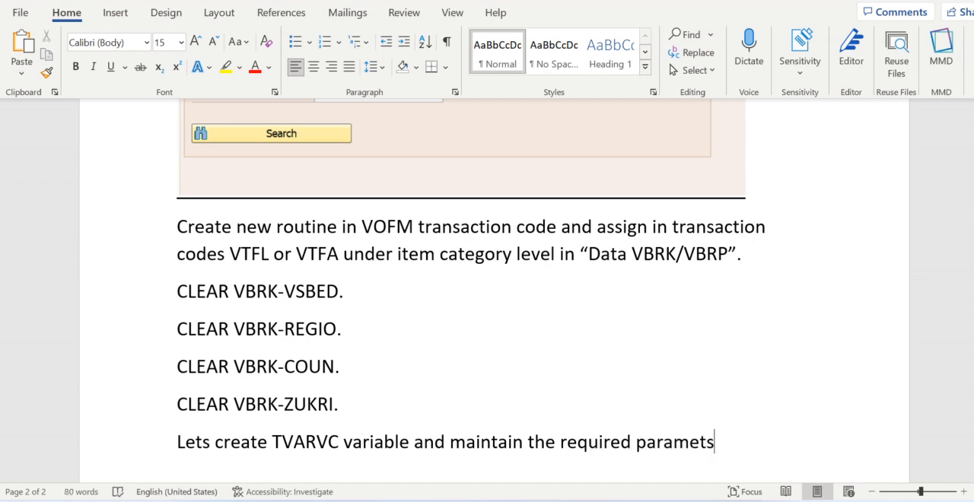
# - Select the four CLEAR VBRK statements and revert an accidental edit to the last word
pyautogui.moveTo(177, 291); pyautogui.dragTo(339, 415)
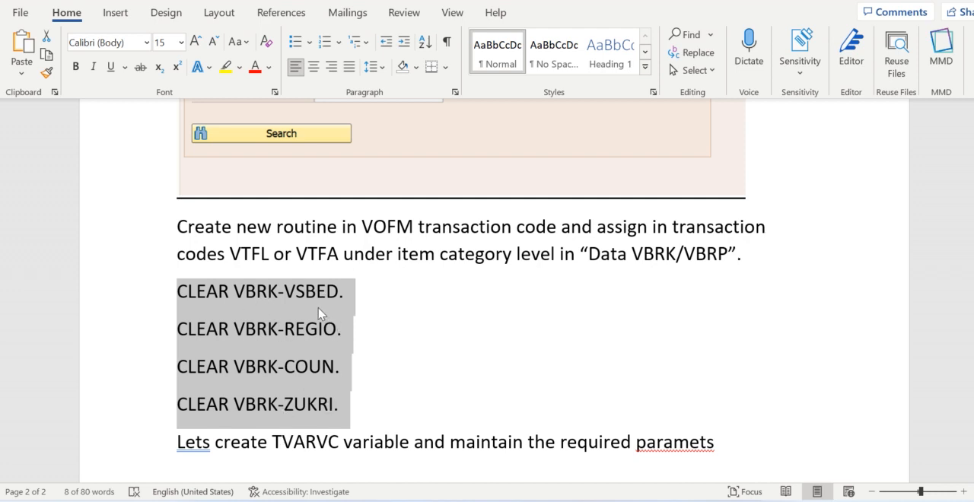
pyautogui.moveTo(295, 341)
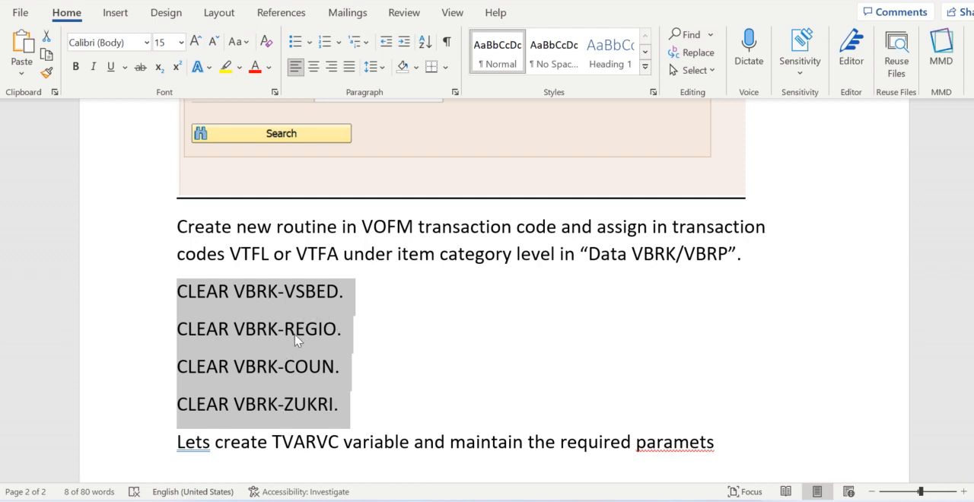
pyautogui.moveTo(323, 334)
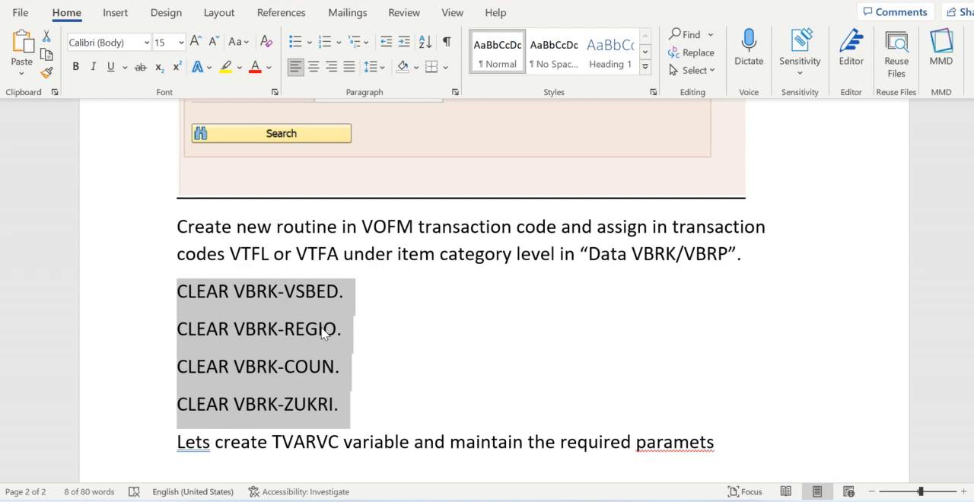
pyautogui.doubleClick(674, 442)
pyautogui.write('r')
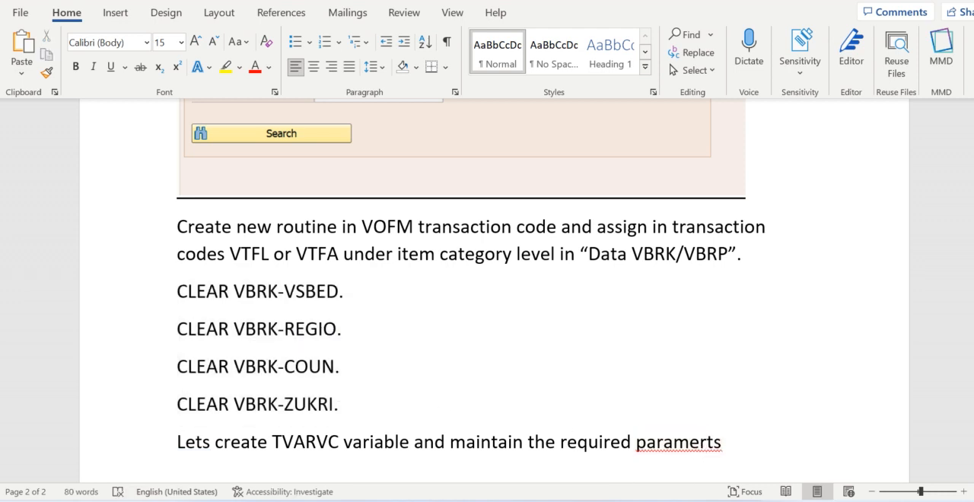
pyautogui.press('Backspace')
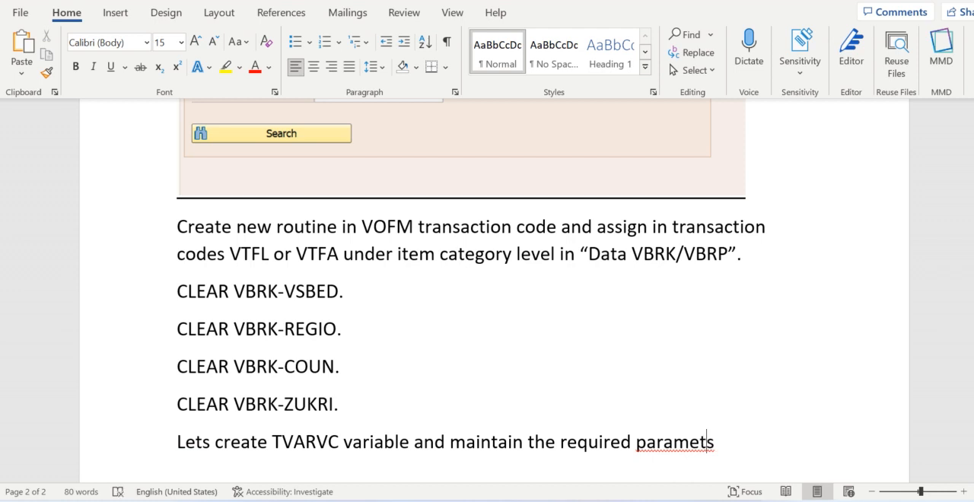